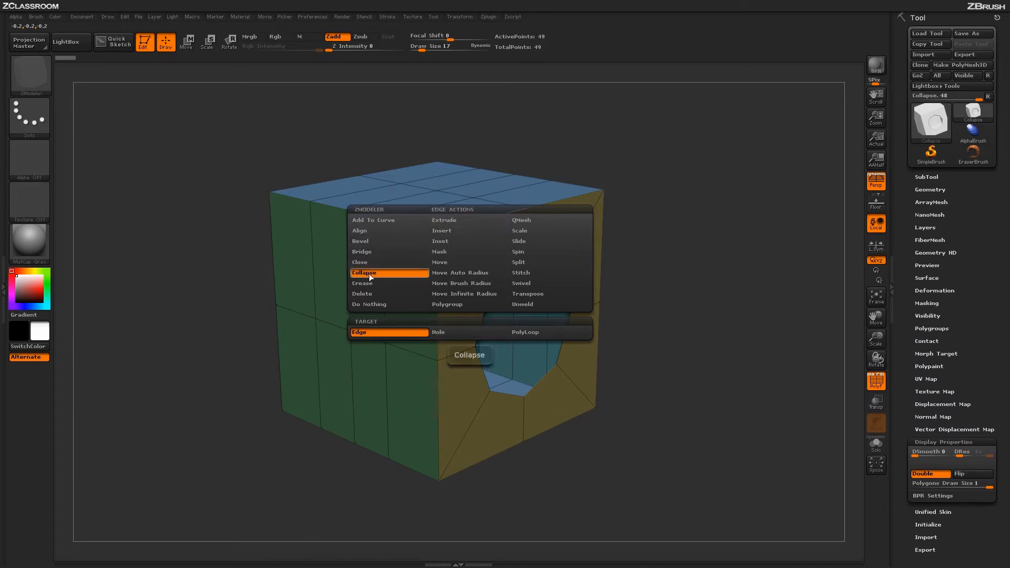
pyautogui.moveTo(376, 334)
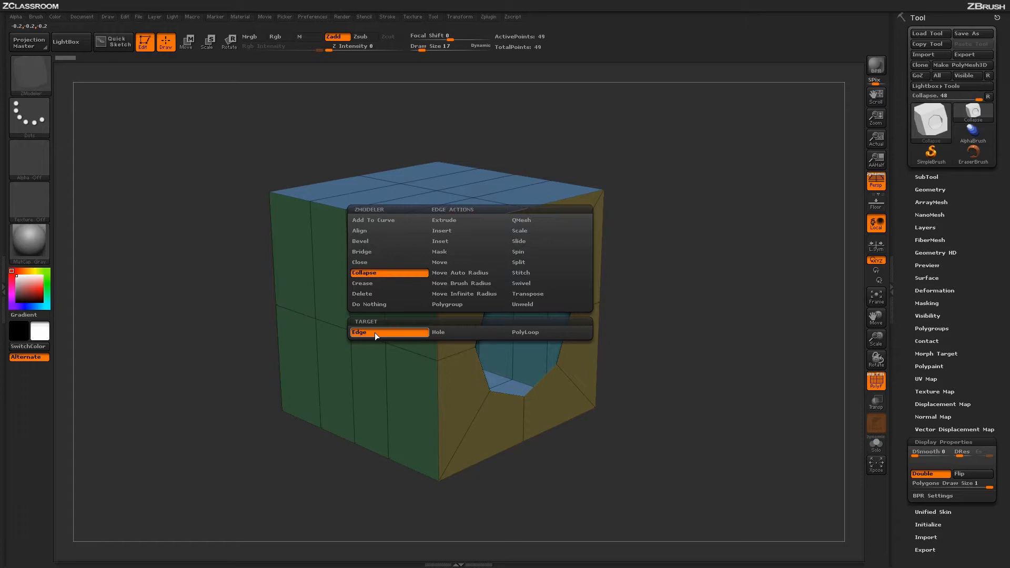
pyautogui.moveTo(469, 332)
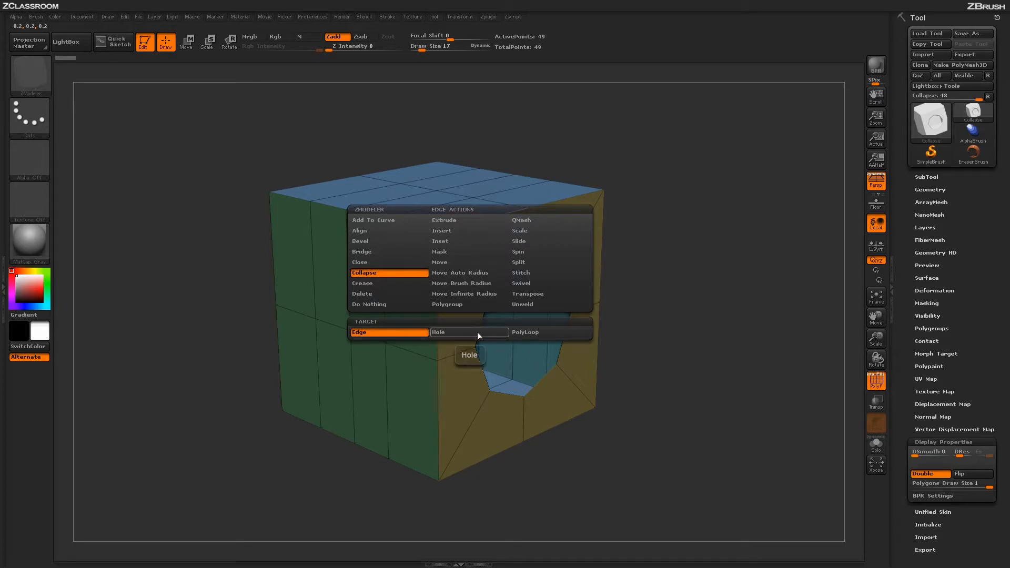
pyautogui.moveTo(376, 333)
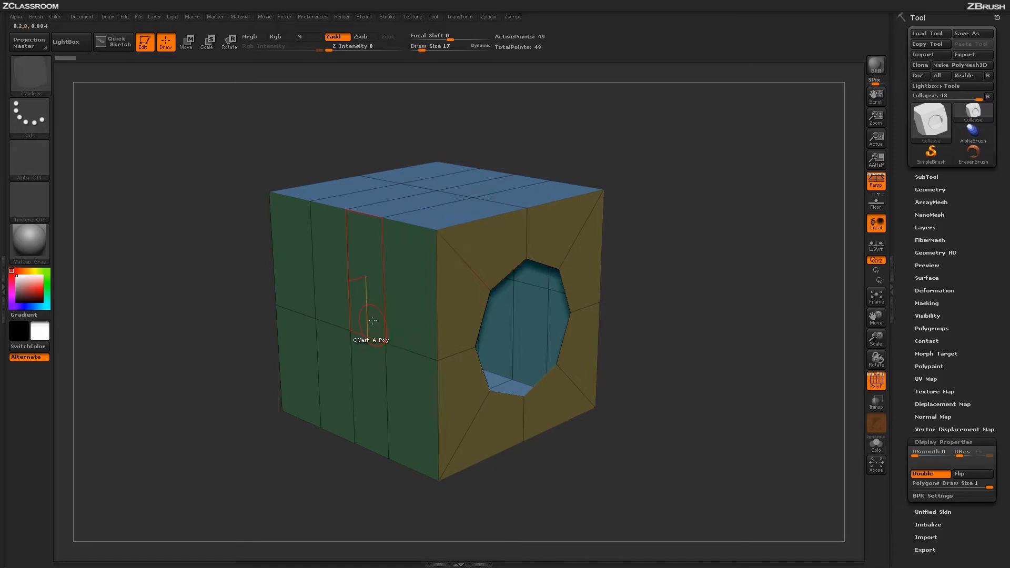
pyautogui.moveTo(368, 335)
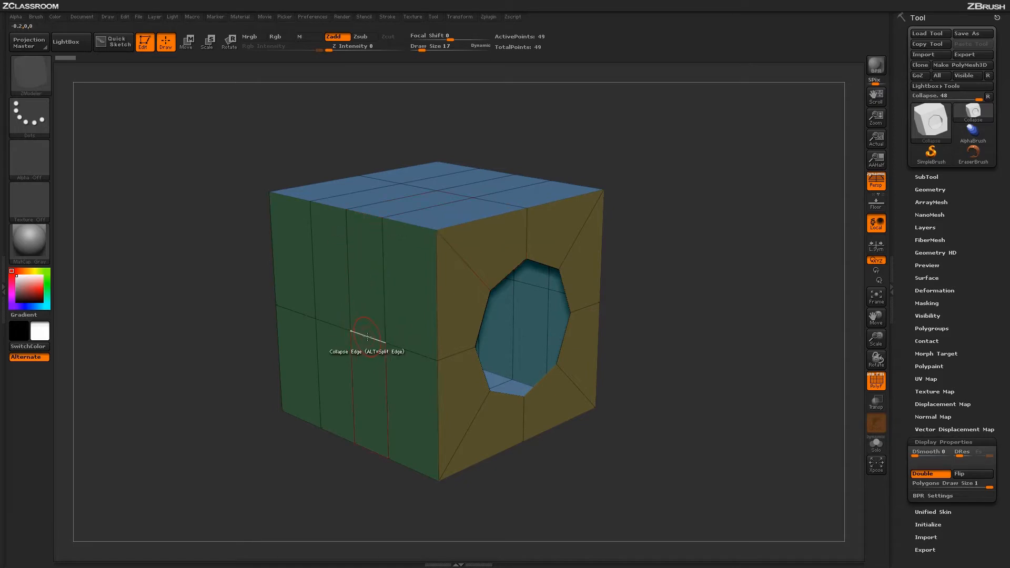
pyautogui.click(366, 335)
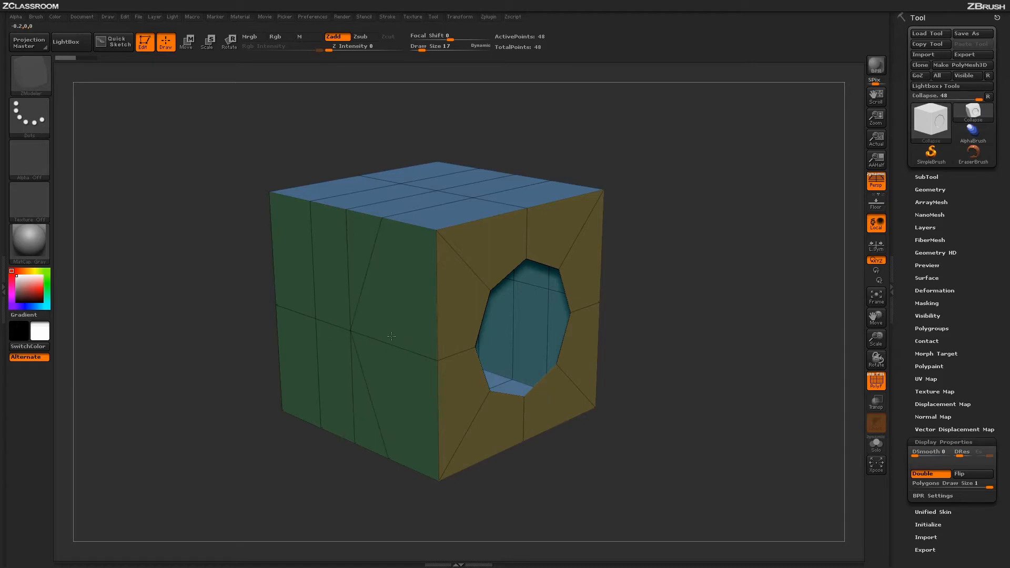
pyautogui.moveTo(332, 331)
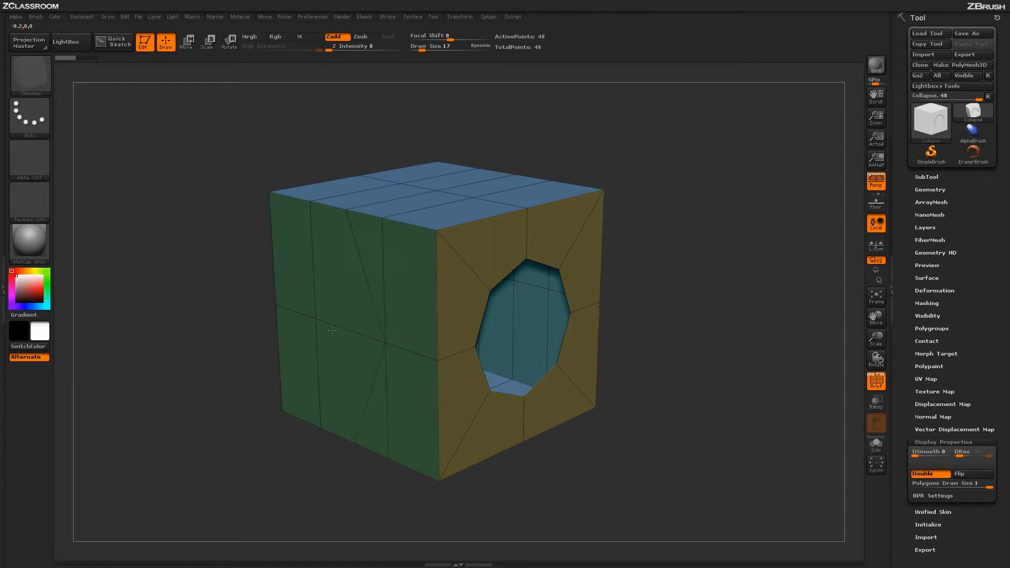
pyautogui.moveTo(347, 330)
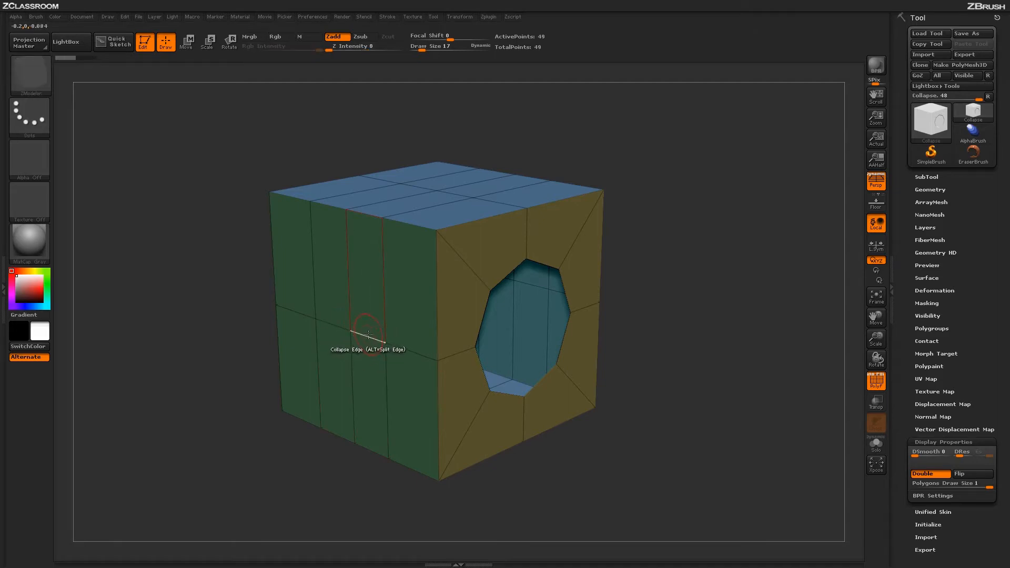
# Step: With Collapse set to Hole, collapse the octagonal hole to a point twice, restoring it each time
pyautogui.rightClick(368, 332)
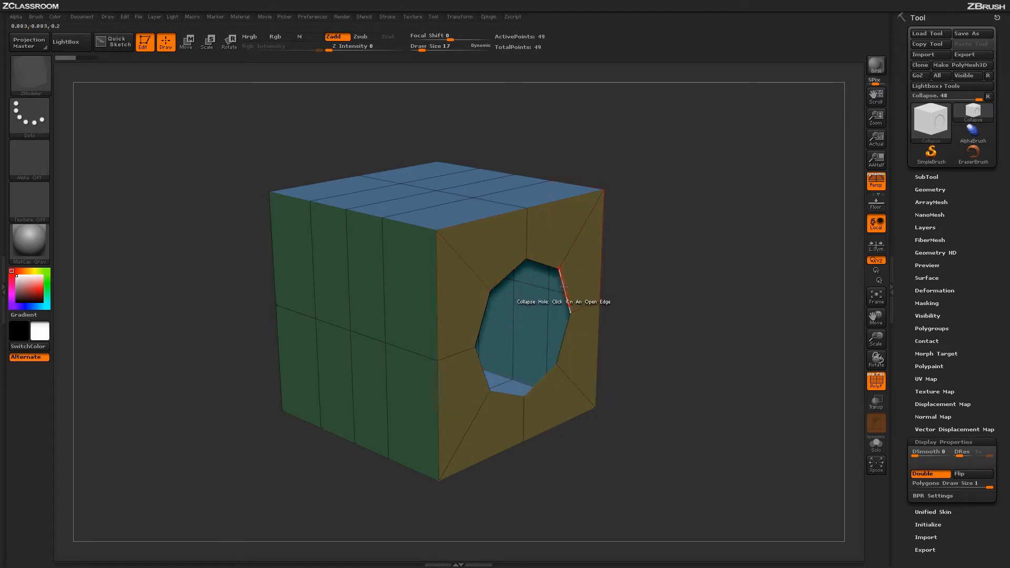
pyautogui.click(563, 287)
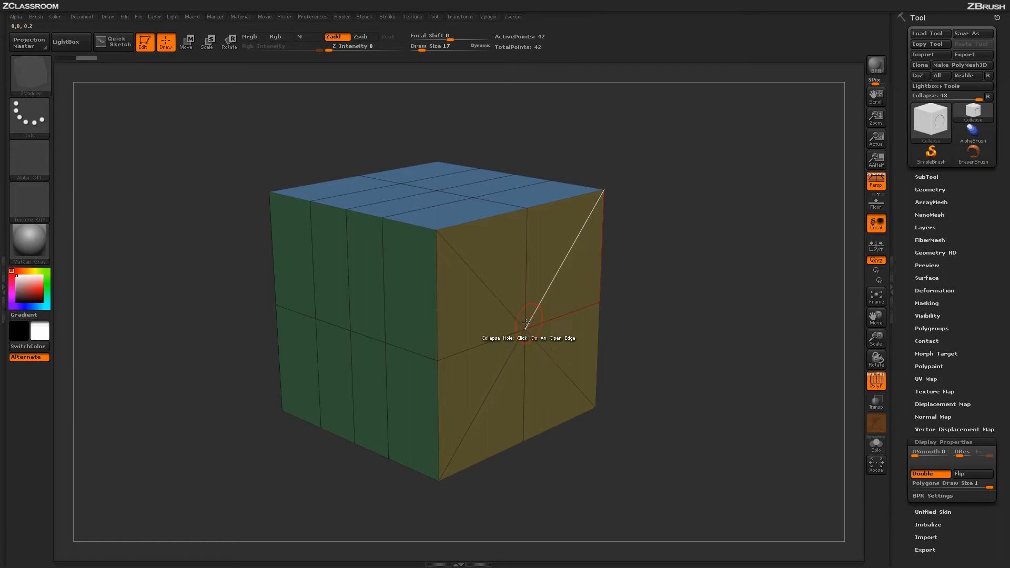
pyautogui.click(525, 322)
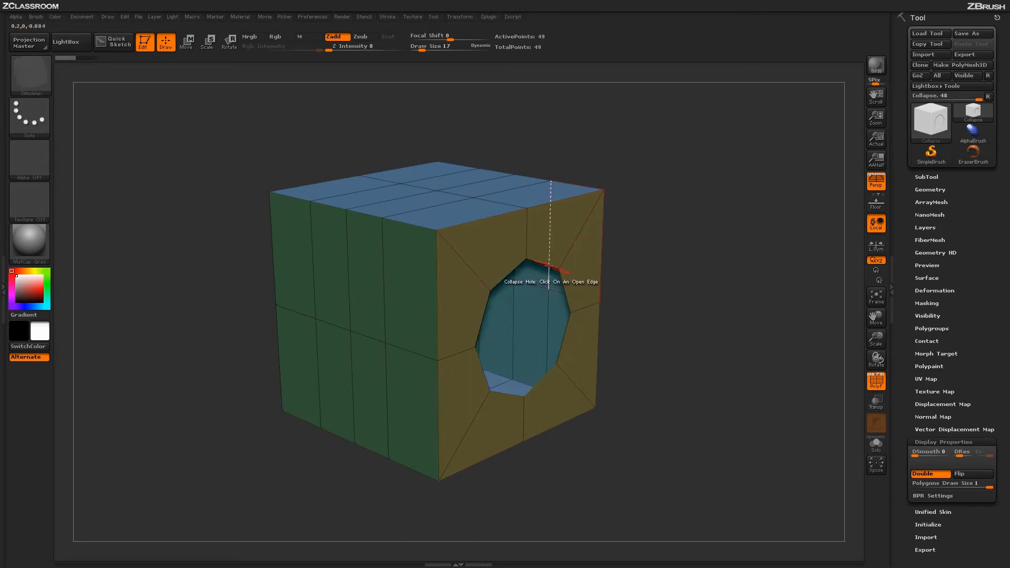
pyautogui.click(543, 281)
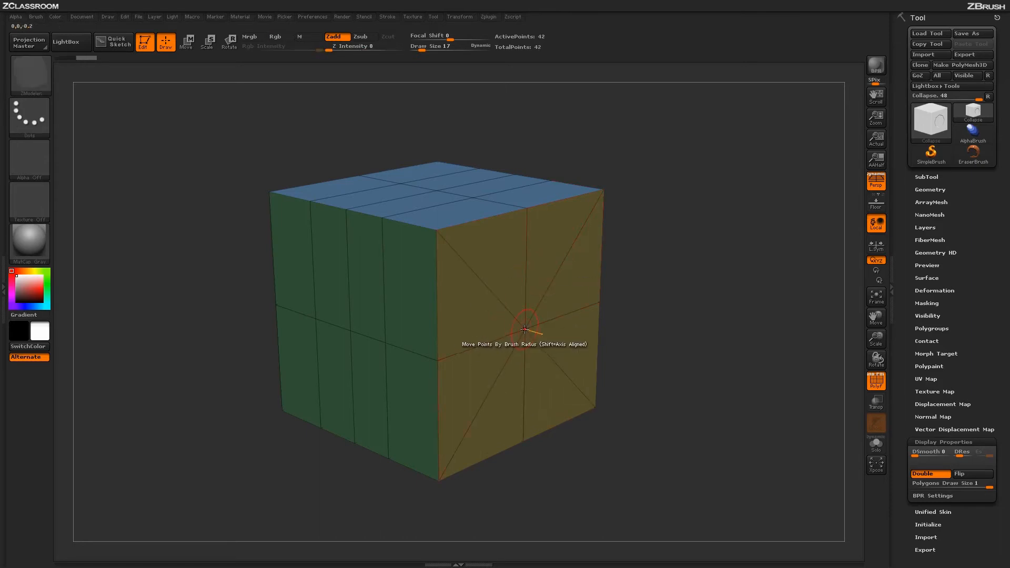
pyautogui.moveTo(512, 364)
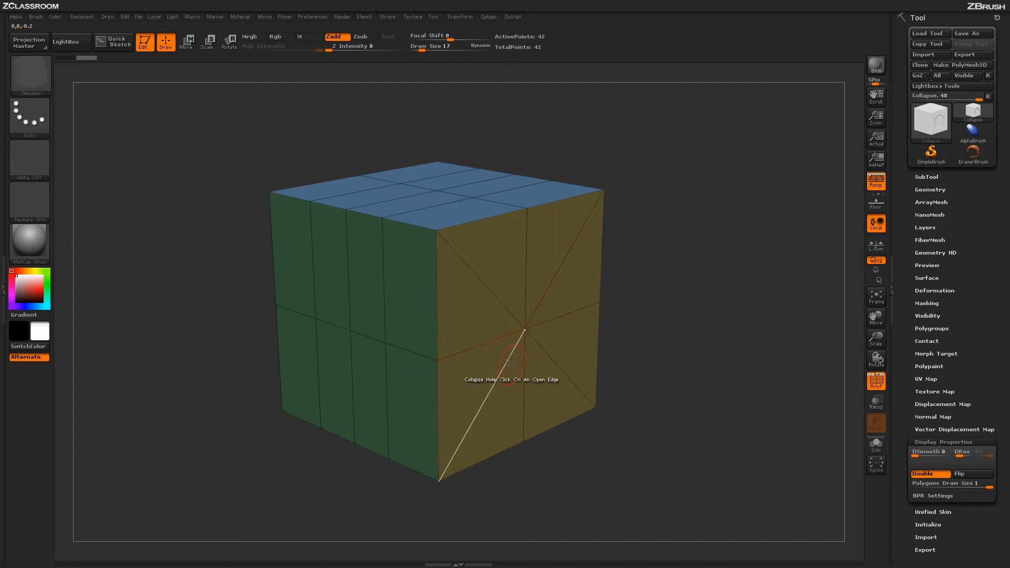
pyautogui.click(512, 364)
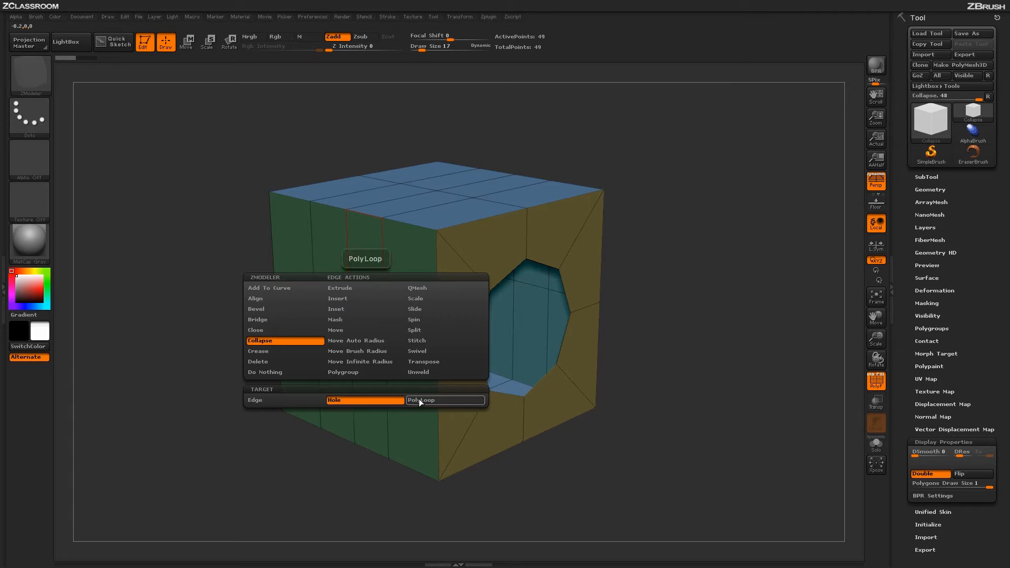
# Step: Switch the ZModeler Collapse target to PolyLoop
pyautogui.click(444, 400)
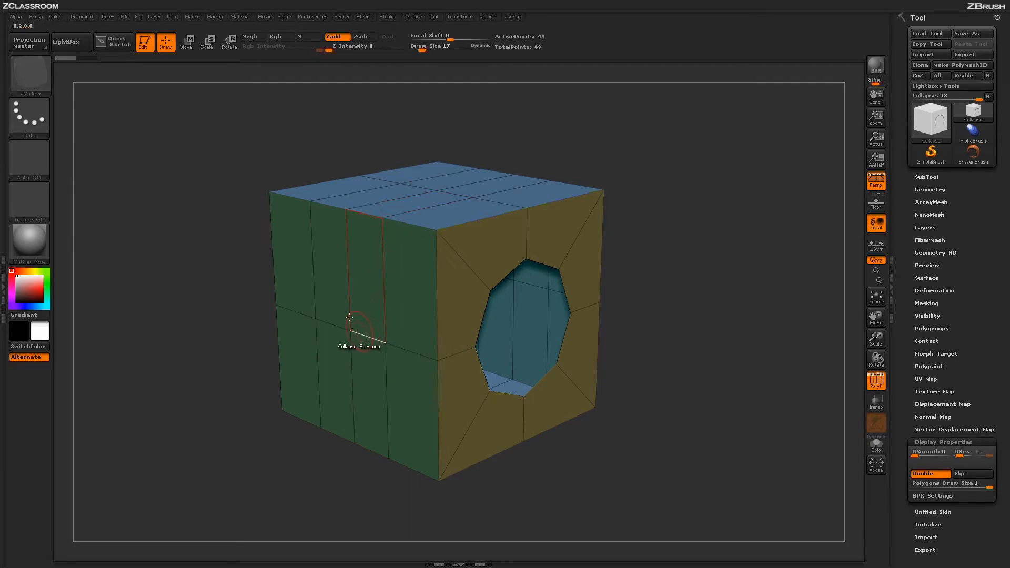
pyautogui.moveTo(404, 344)
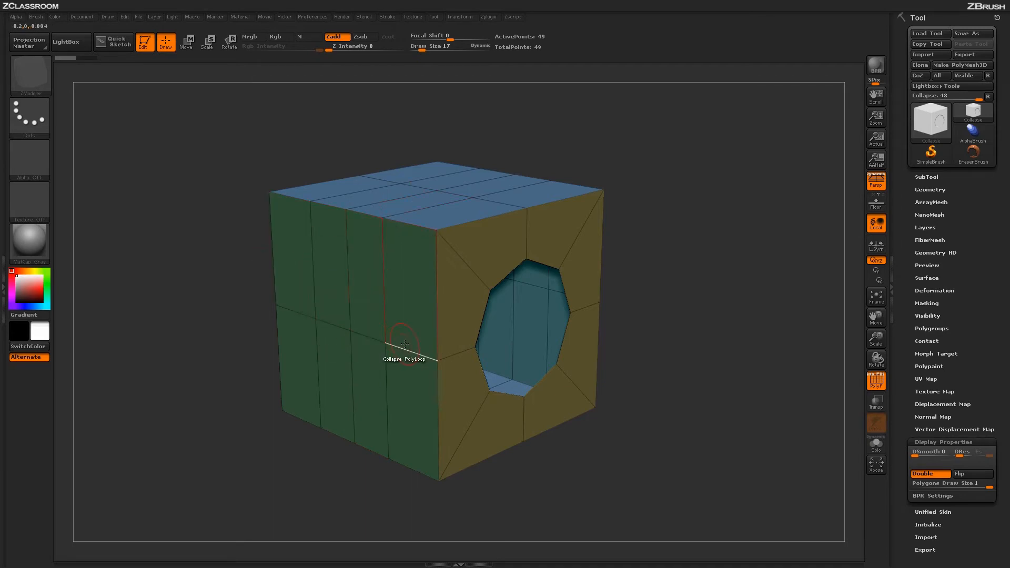
pyautogui.moveTo(367, 332)
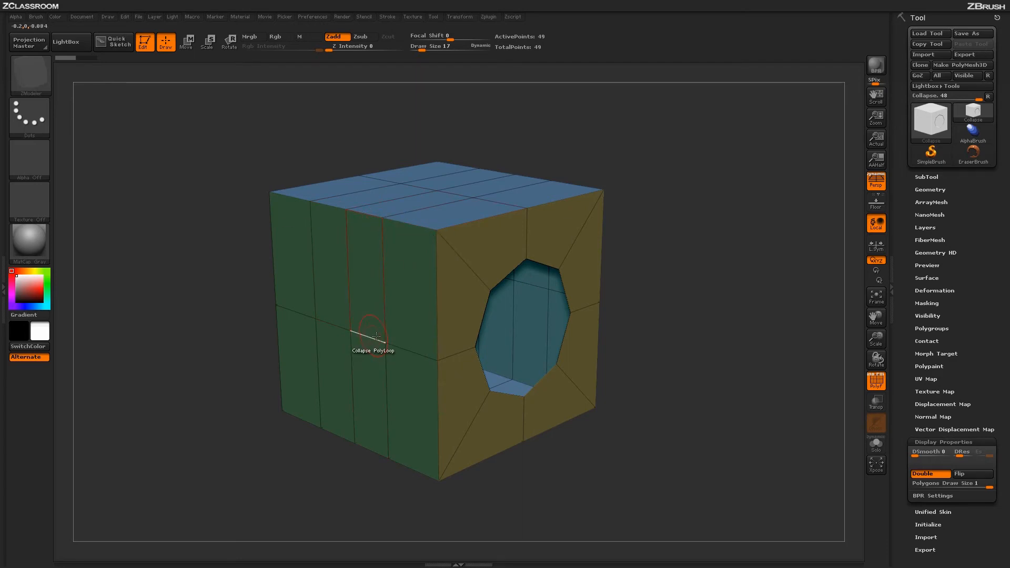
pyautogui.moveTo(356, 314)
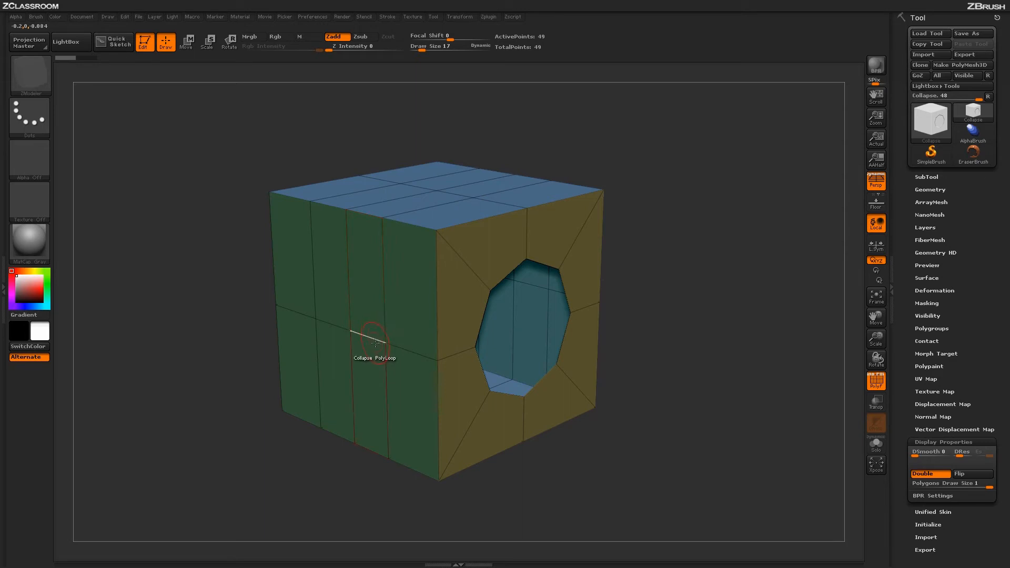
pyautogui.moveTo(373, 322)
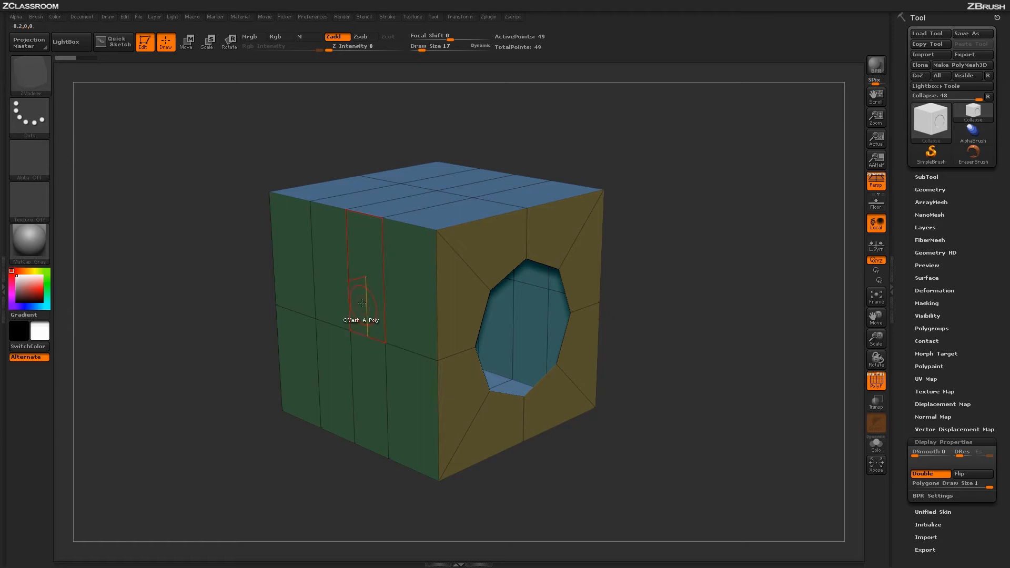
pyautogui.moveTo(346, 277)
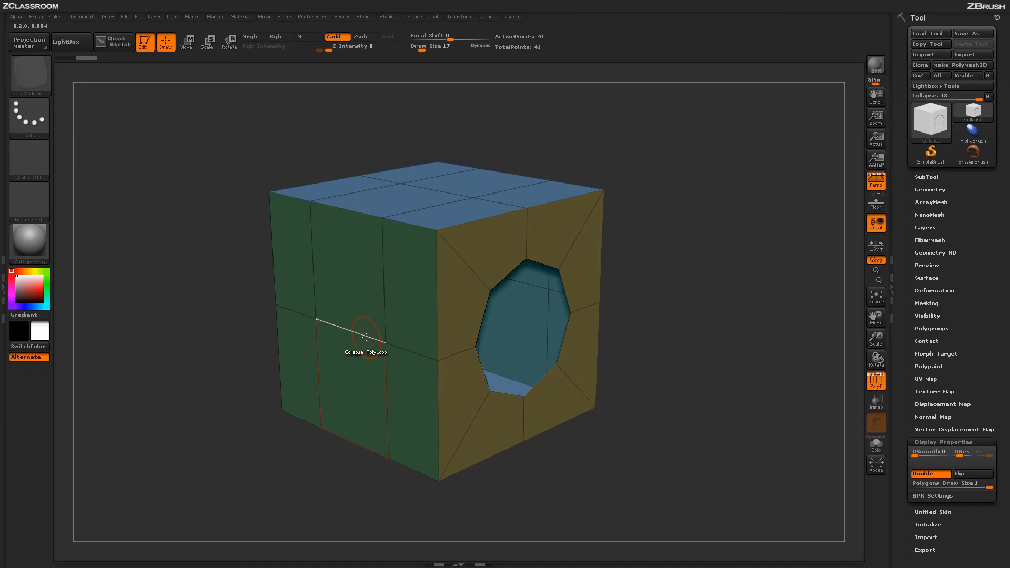
# Step: Collapse a vertical polygon loop on the green face repeatedly, undoing after each collapse
pyautogui.click(366, 337)
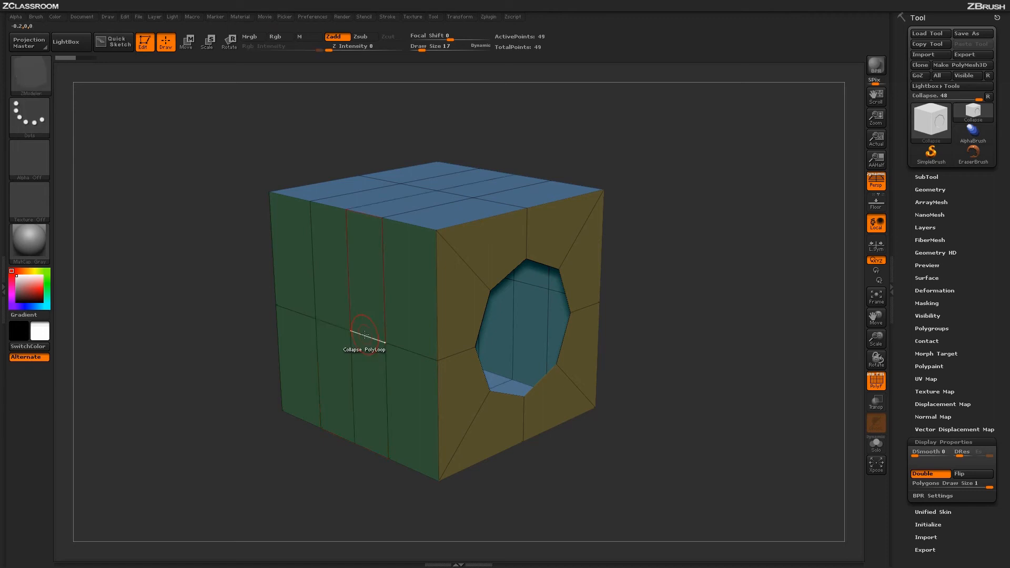
pyautogui.moveTo(357, 334)
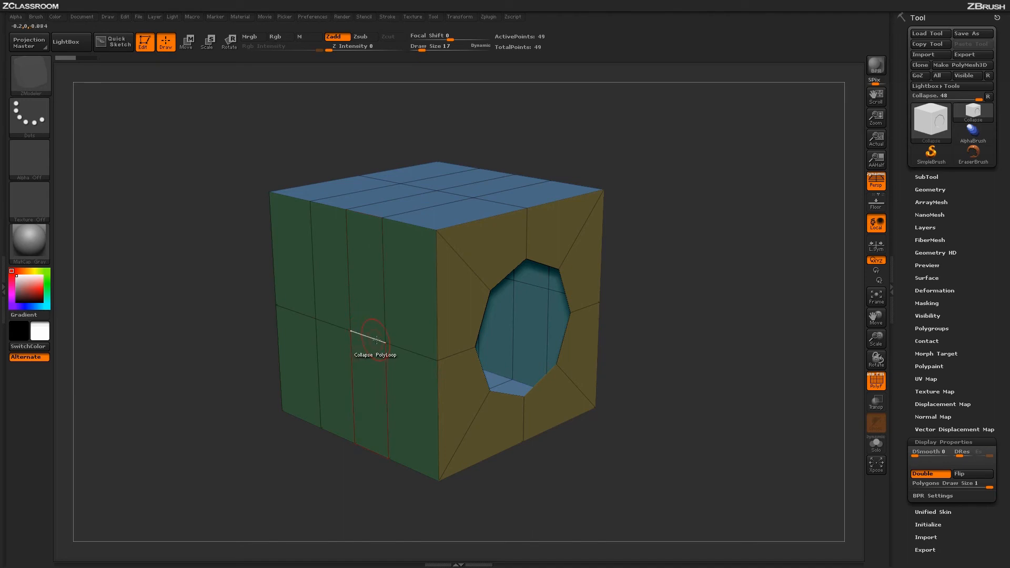
pyautogui.click(375, 338)
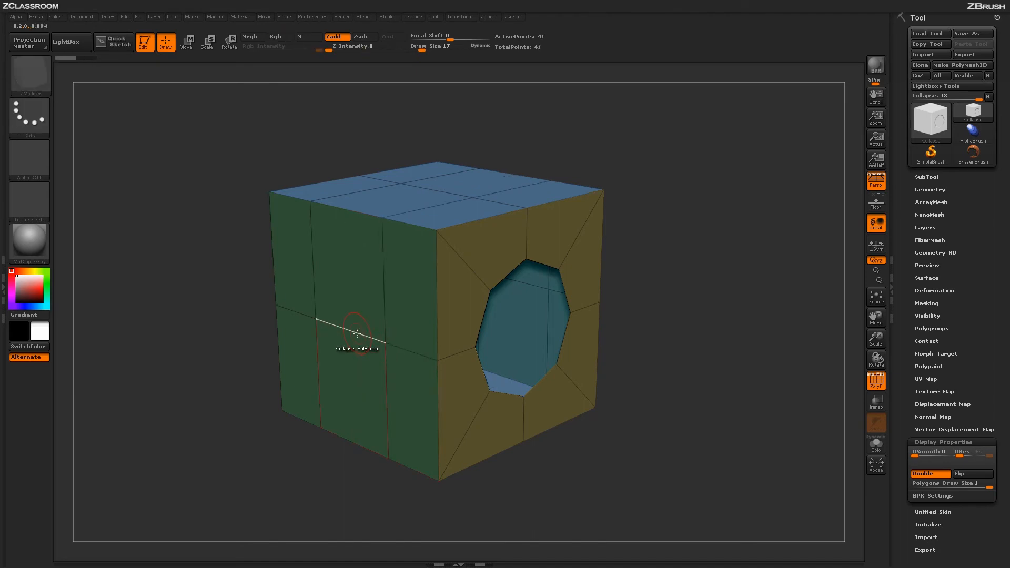
pyautogui.click(361, 332)
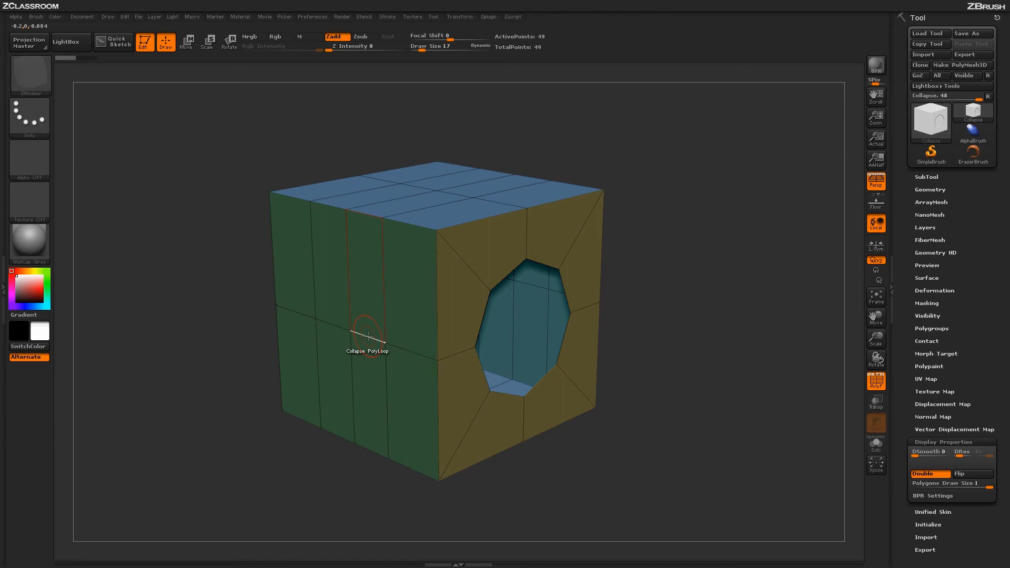
pyautogui.moveTo(368, 333)
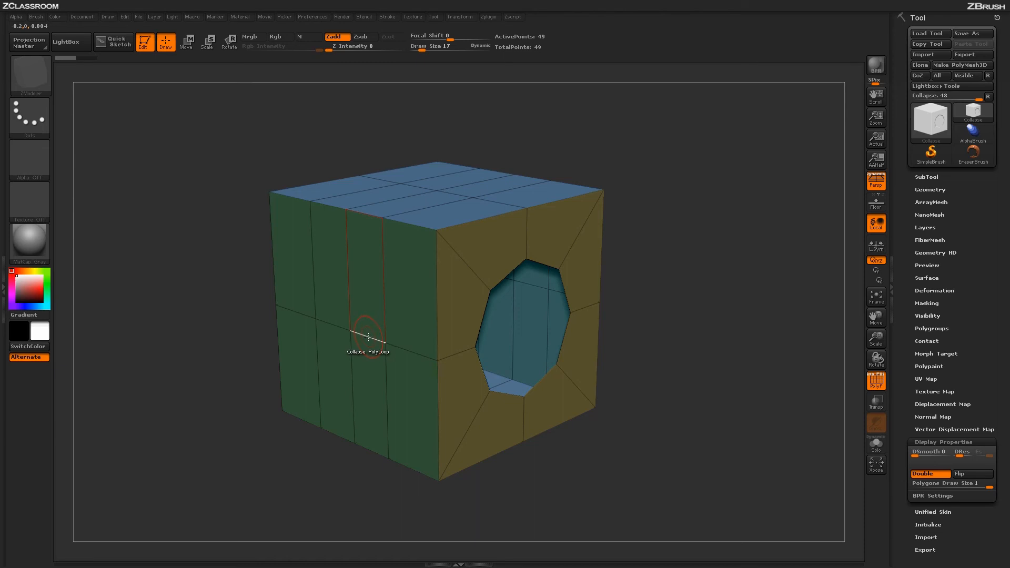
pyautogui.click(368, 335)
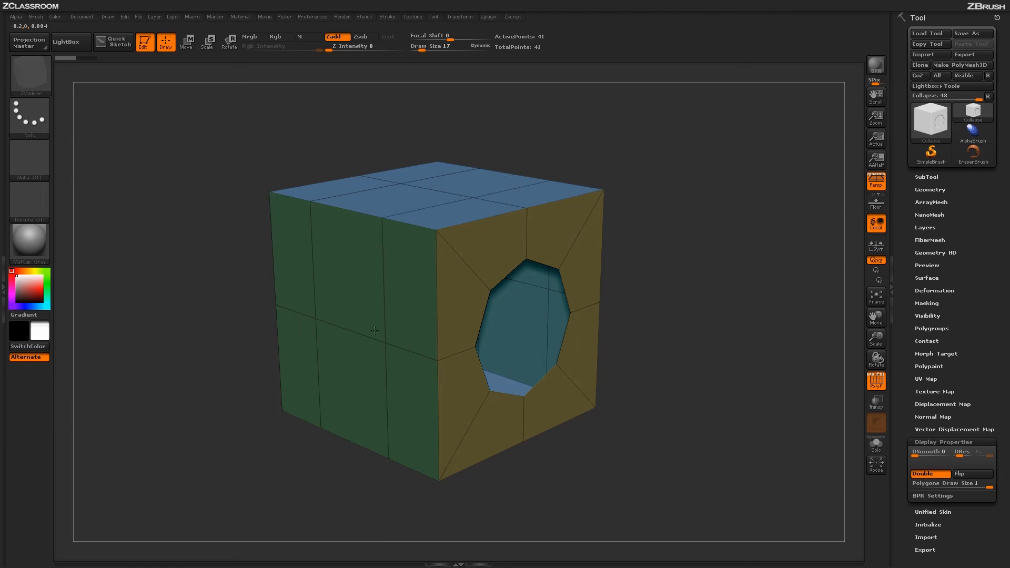
pyautogui.click(365, 334)
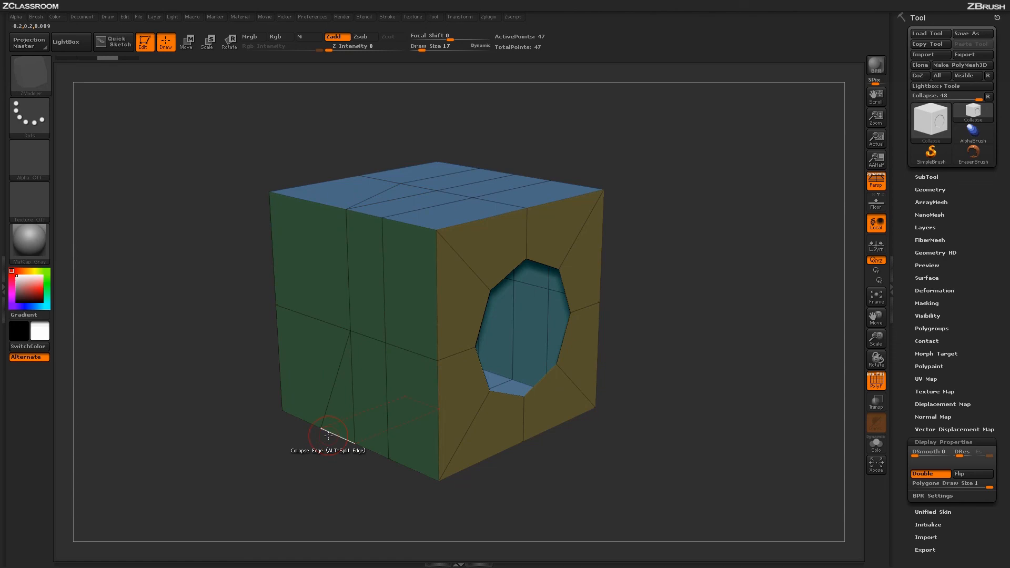
# Step: Collapse another single edge on the green face, leaving 46 points
pyautogui.click(330, 433)
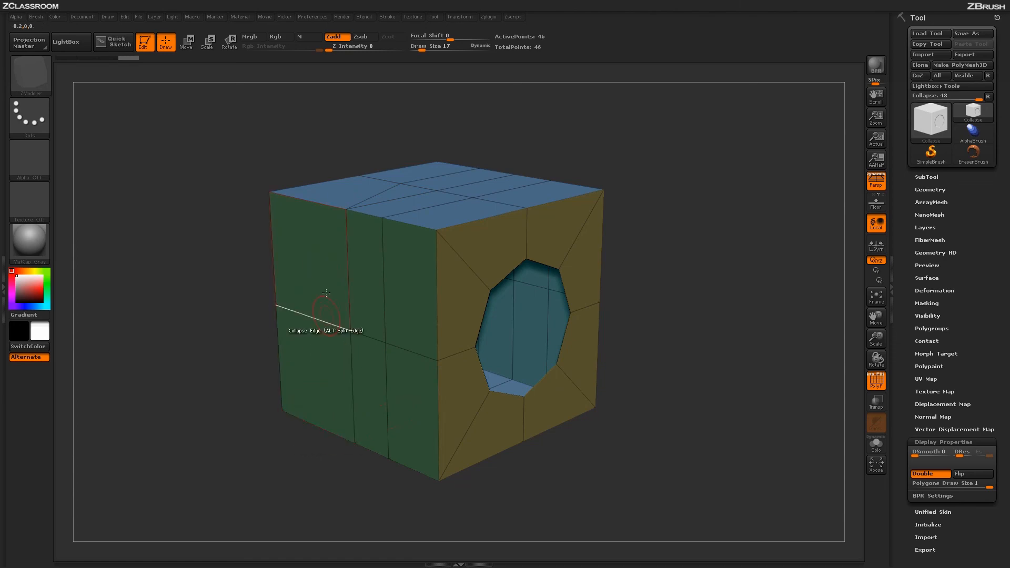